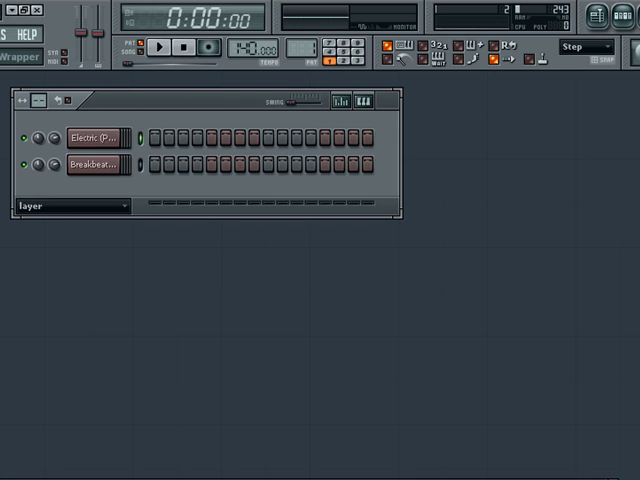
pyautogui.moveTo(534, 210)
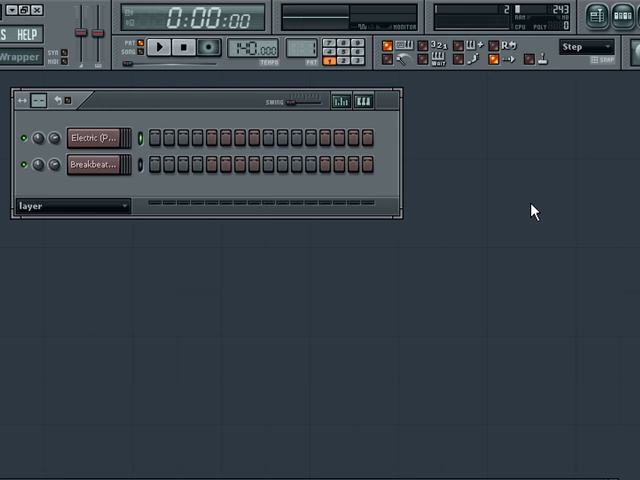
pyautogui.moveTo(528, 214)
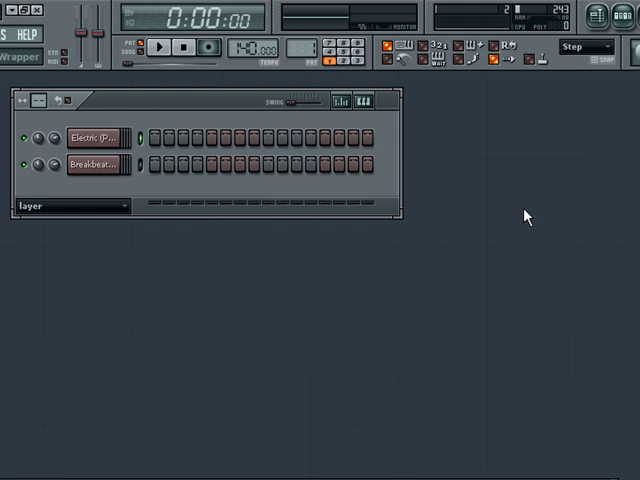
pyautogui.moveTo(509, 223)
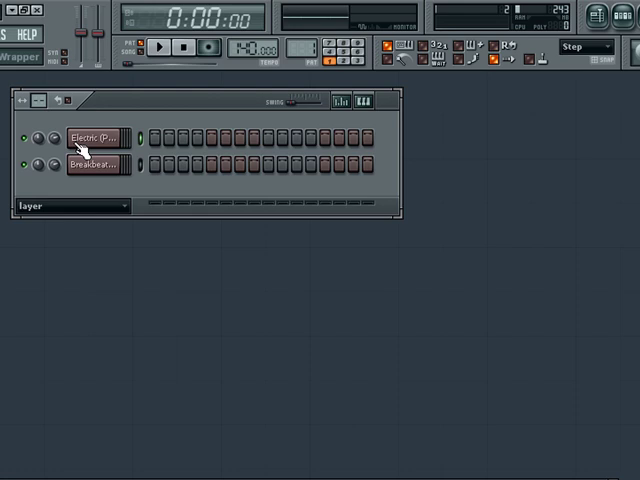
# Insert a Layer channel at the top of the step sequencer via the channel context menu.
pyautogui.rightClick(90, 137)
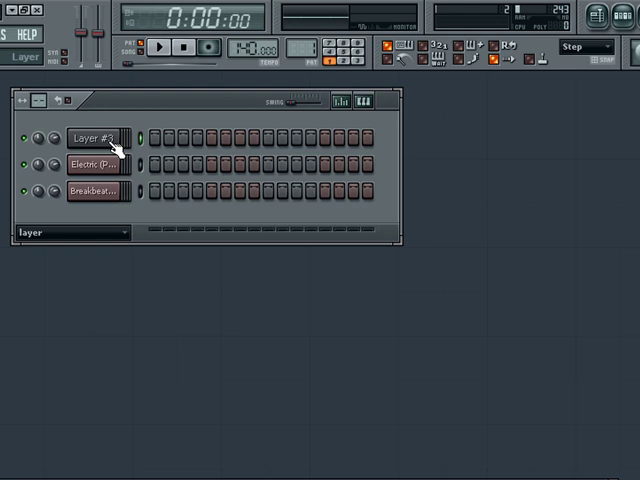
# Open the Layer #3 channel settings, showing its layering options and root note C5.
pyautogui.click(95, 138)
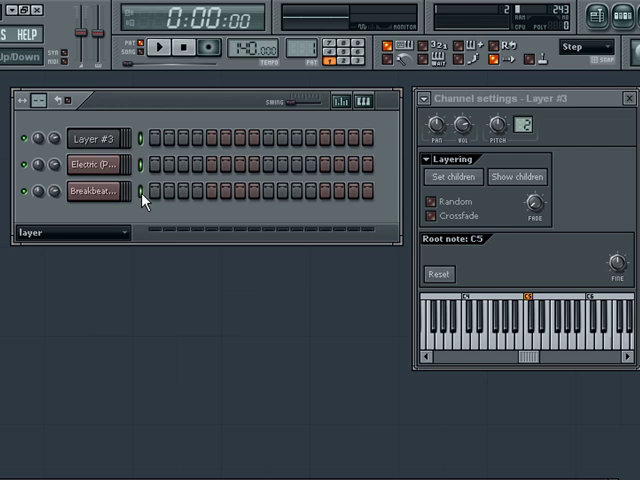
pyautogui.moveTo(350, 165)
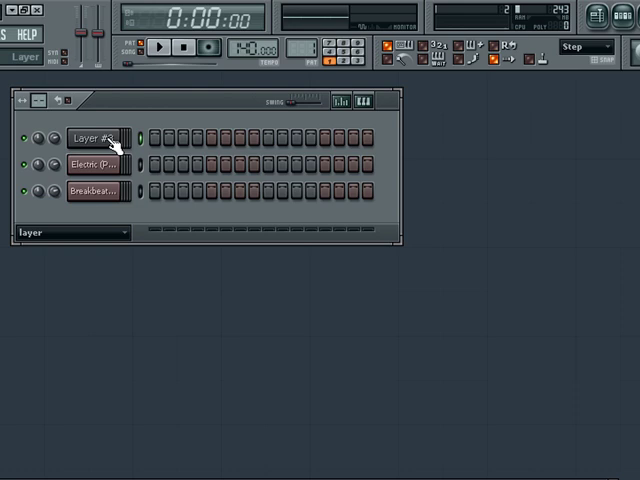
pyautogui.click(91, 138)
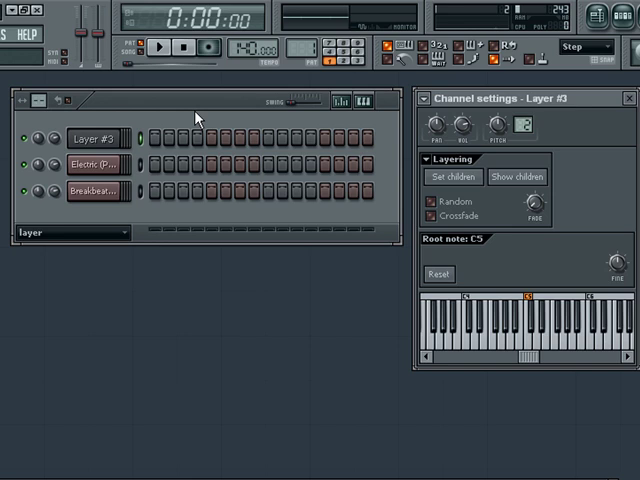
pyautogui.moveTo(395, 150)
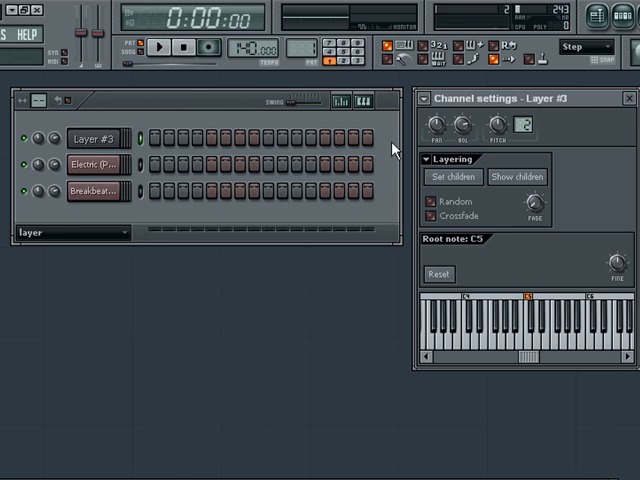
# Show the Drums group listing Layer, Kick, Clap, Hat and Snare channels.
pyautogui.click(429, 202)
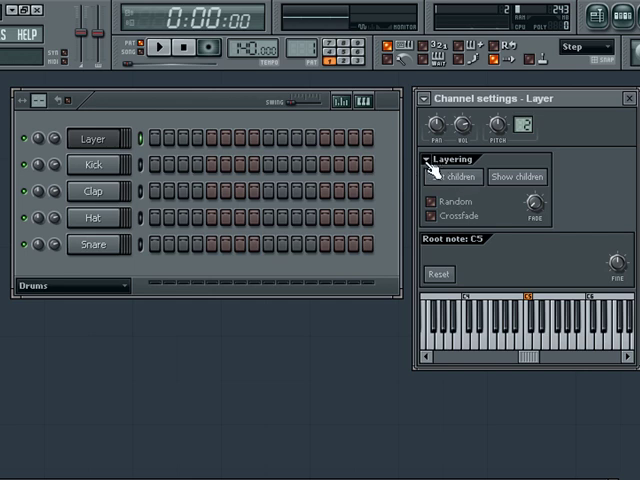
# Set the drum channels as Layer children, then show the chrome channel group.
pyautogui.click(453, 177)
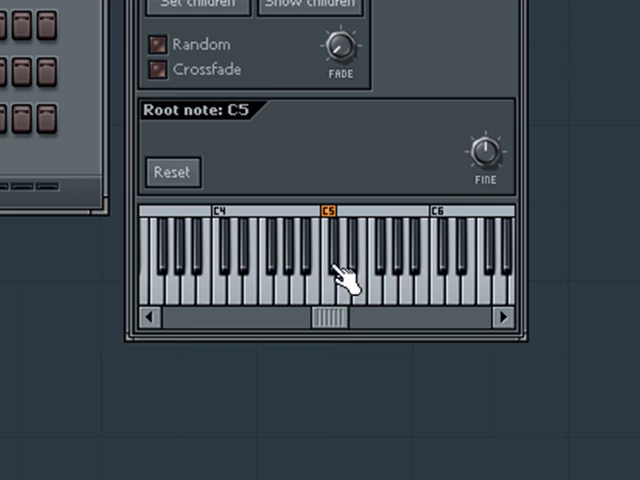
pyautogui.moveTo(365, 265)
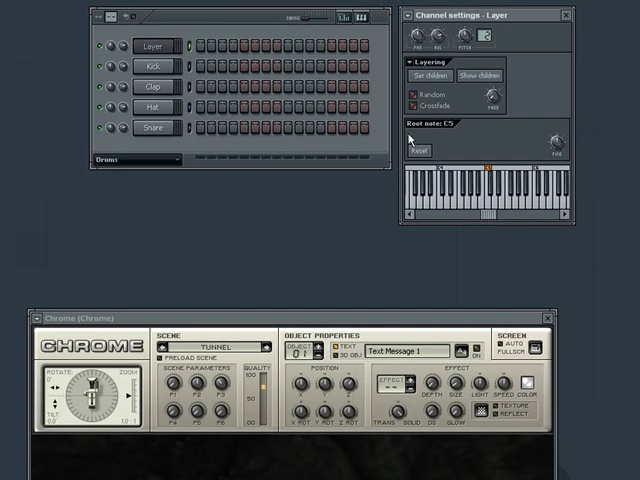
pyautogui.click(135, 160)
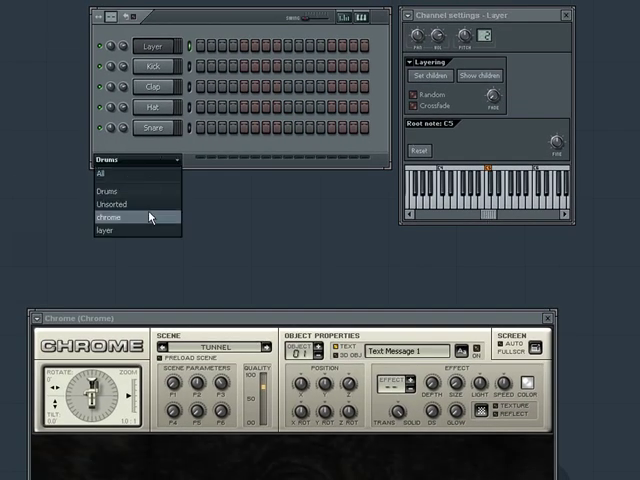
pyautogui.click(107, 215)
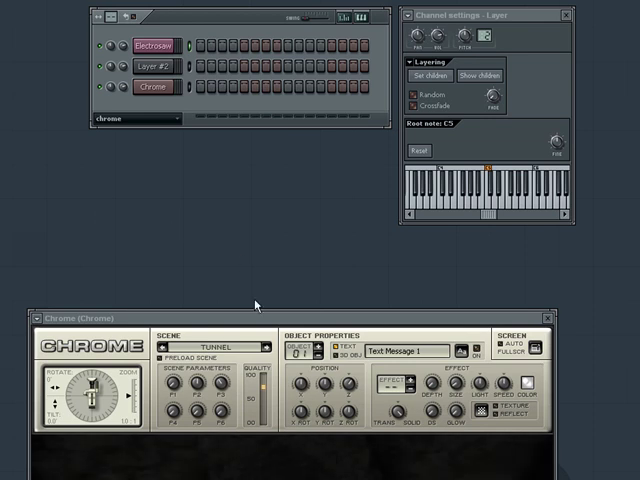